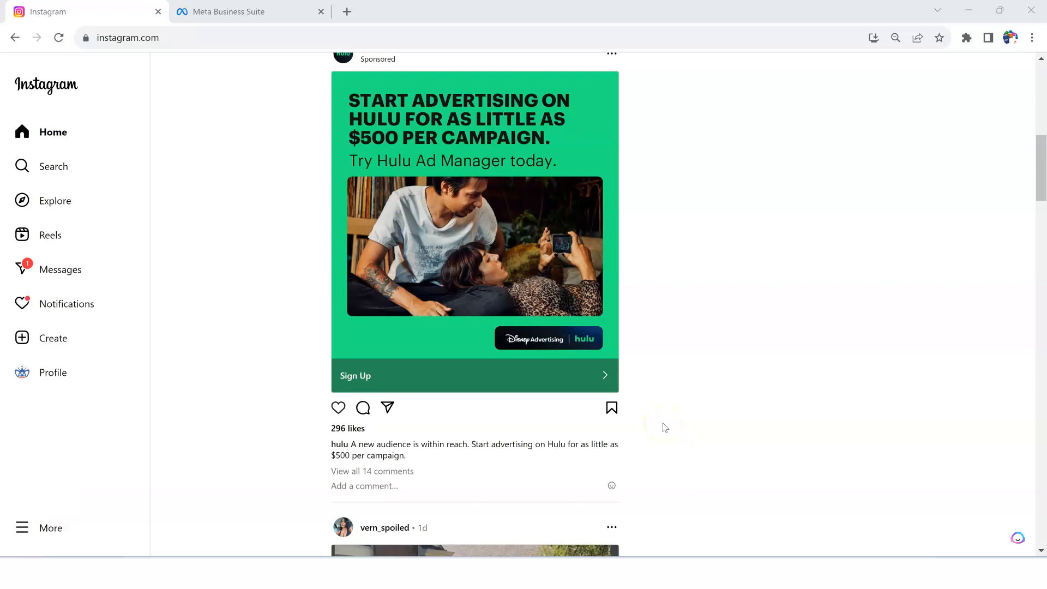
mouse_move(613, 296)
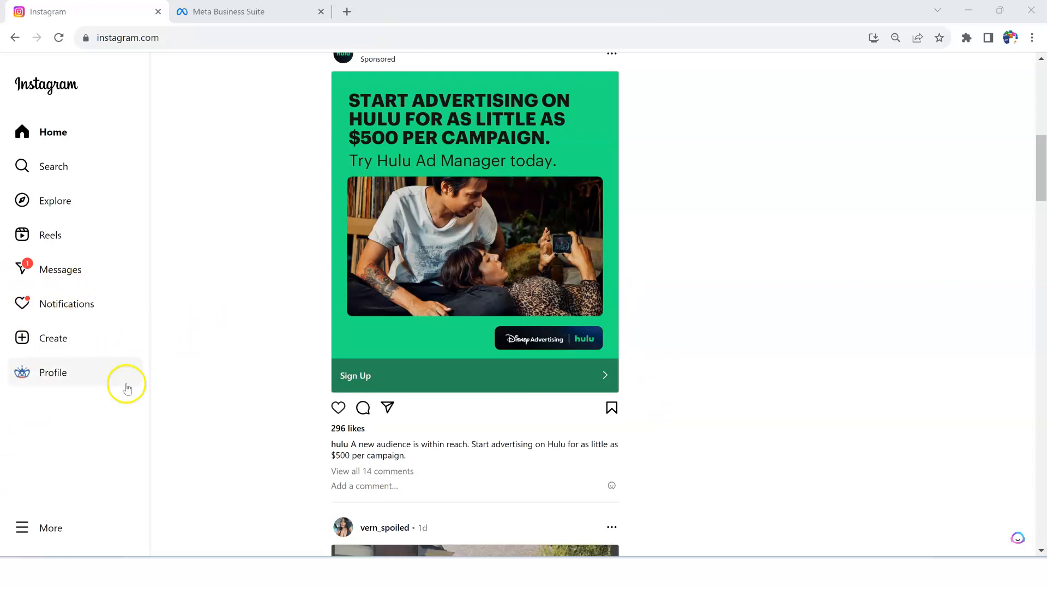
mouse_move(92, 342)
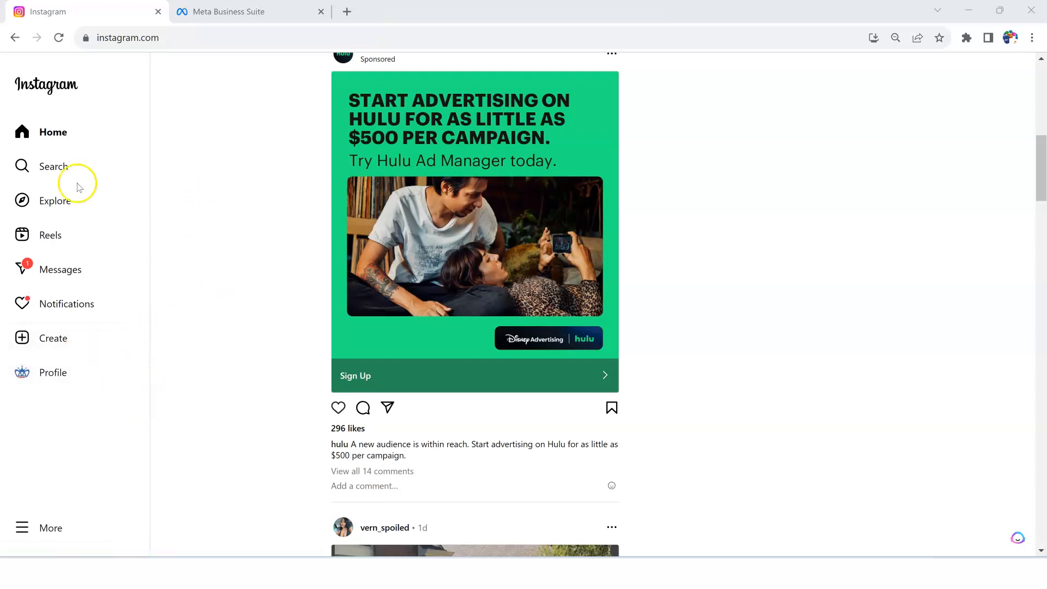
mouse_move(174, 343)
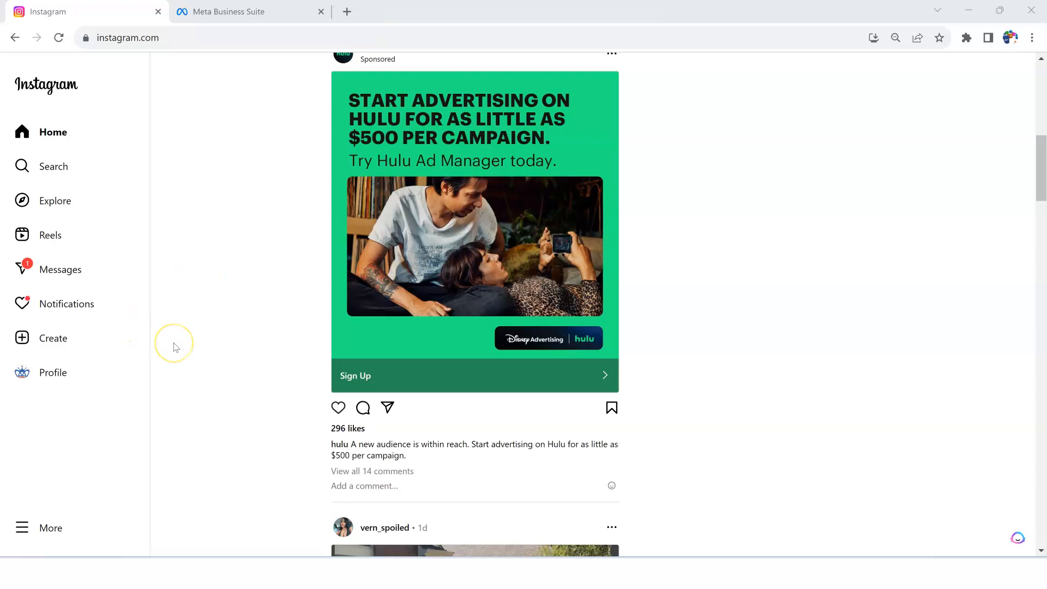
mouse_move(196, 350)
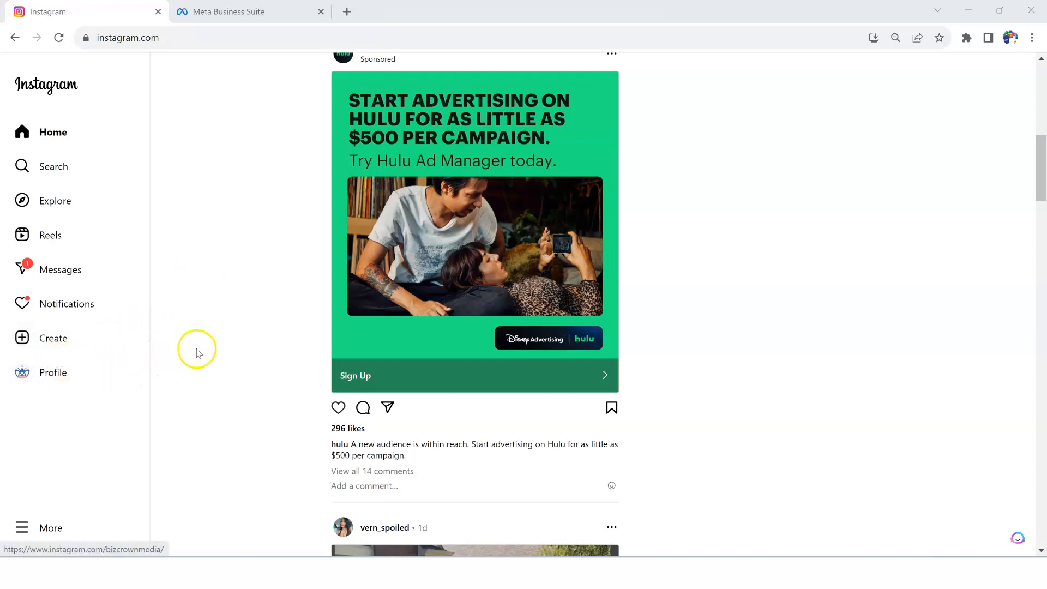
- Start a new post (after closing and reopening Create) and choose to select a photo from the computer
click(52, 338)
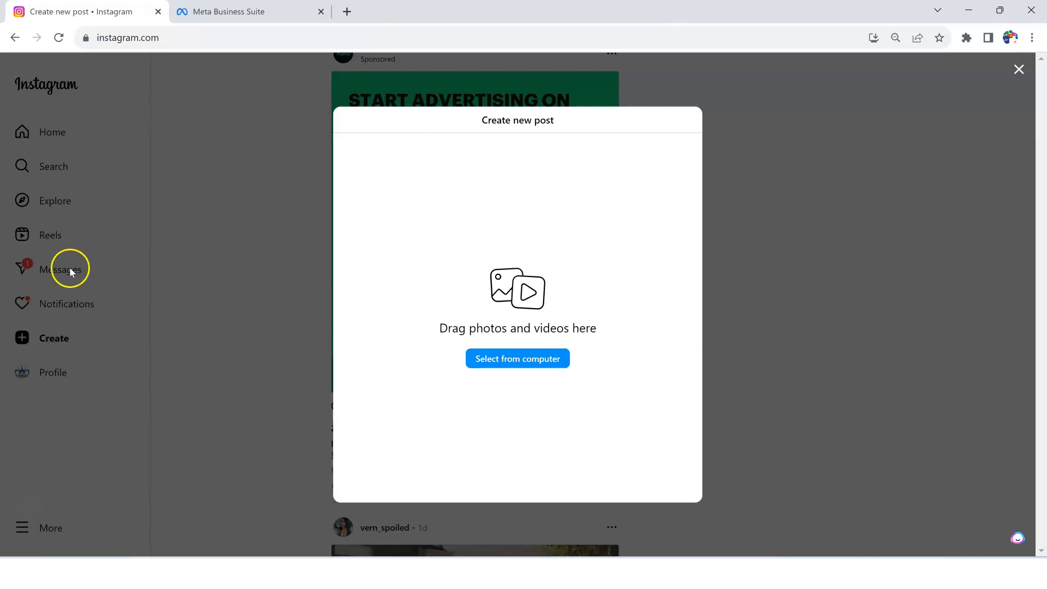
mouse_move(148, 341)
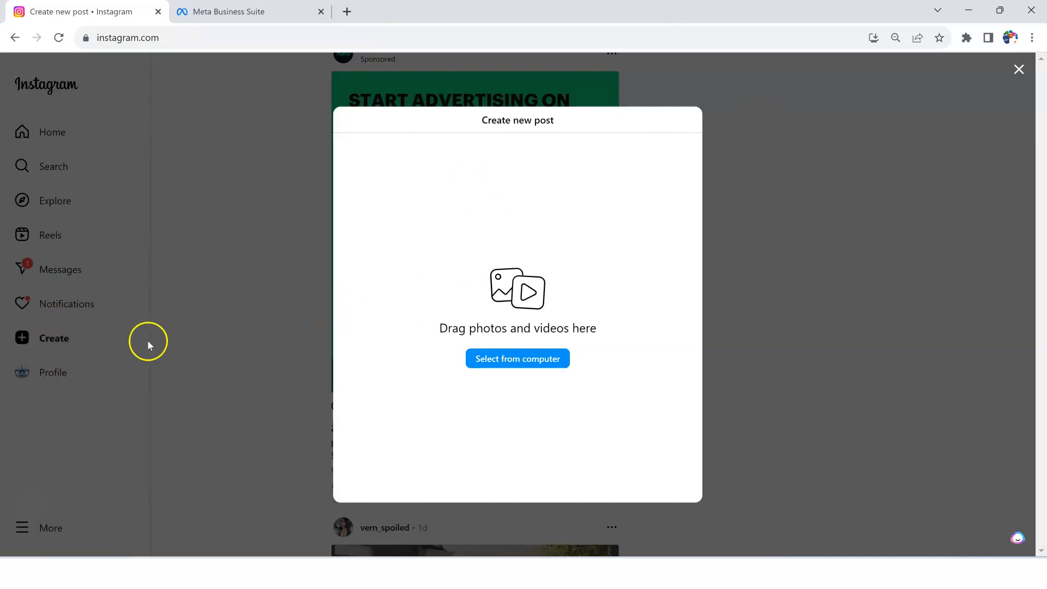
click(1018, 69)
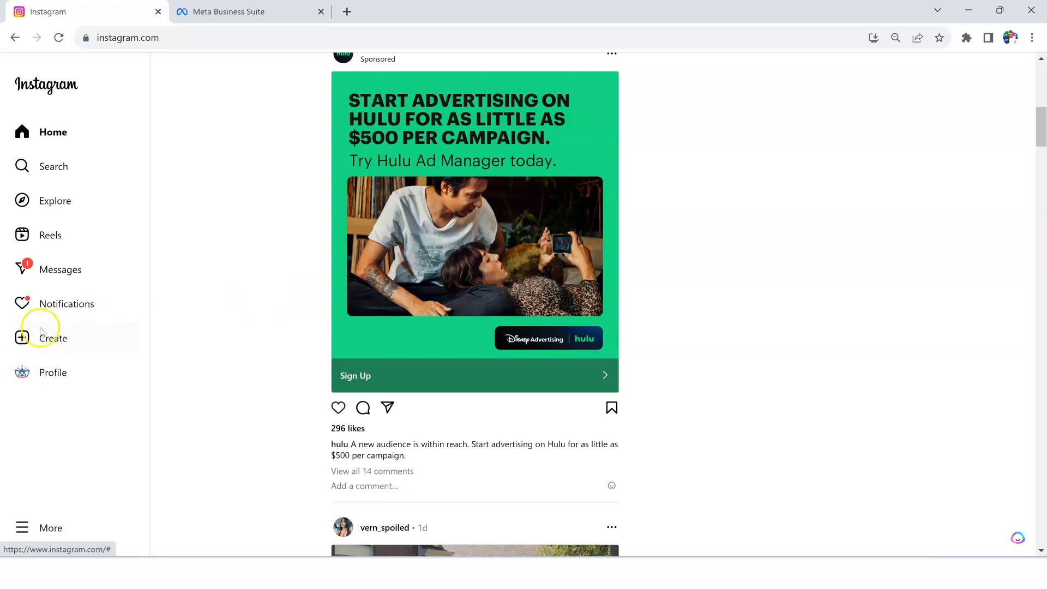
click(54, 338)
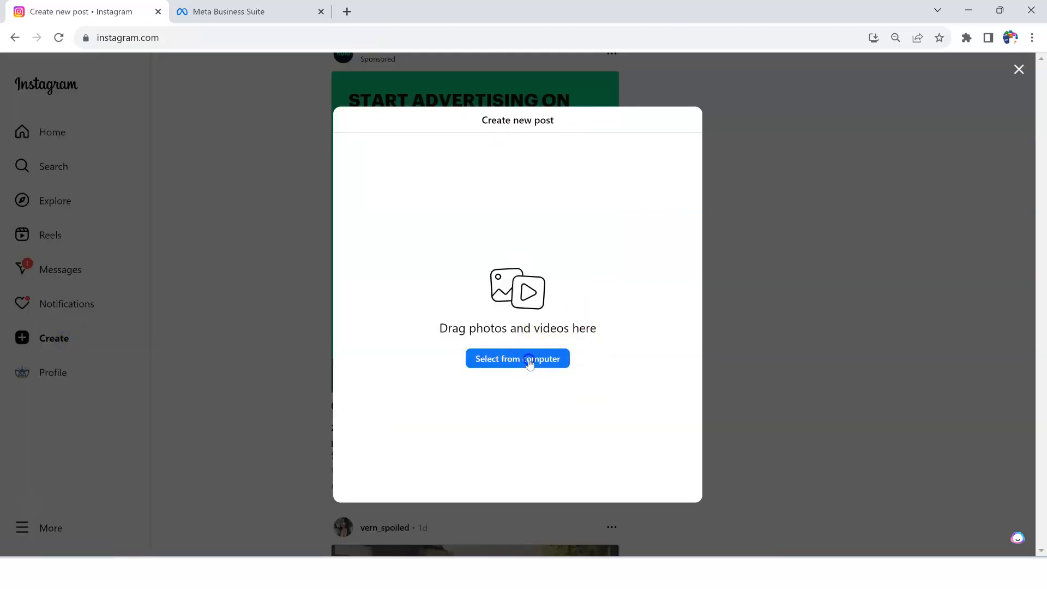
click(517, 359)
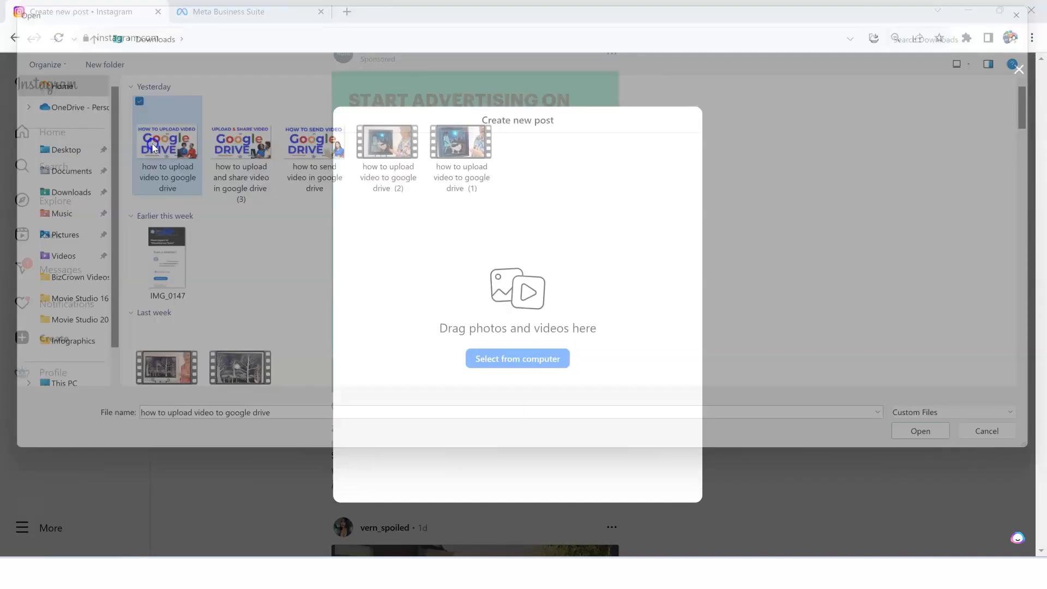
- Upload the Google Drive thumbnail, crop it to 16:9, and continue to the filters step
click(919, 431)
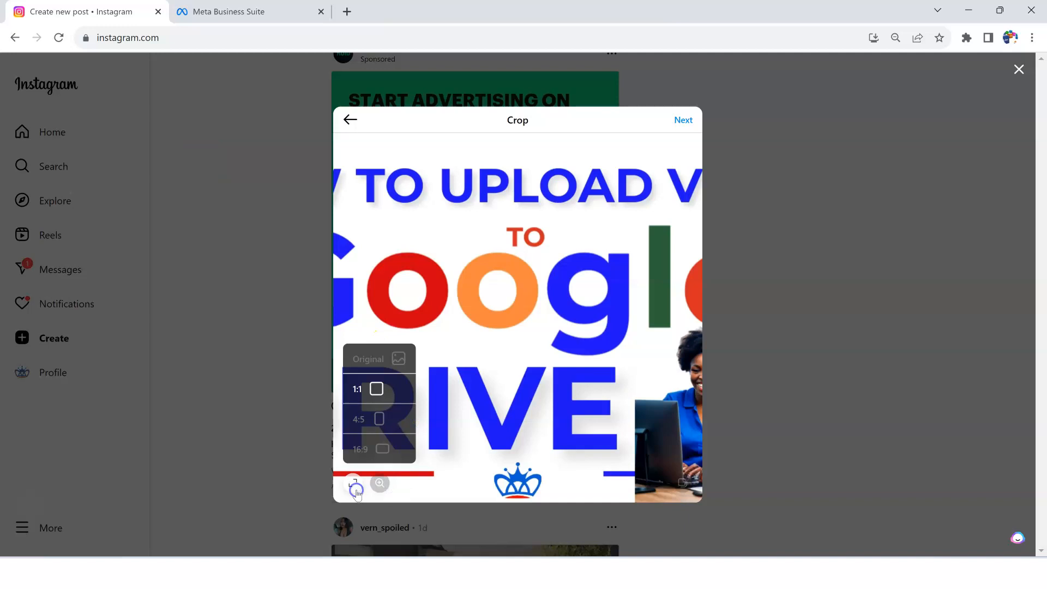
click(361, 449)
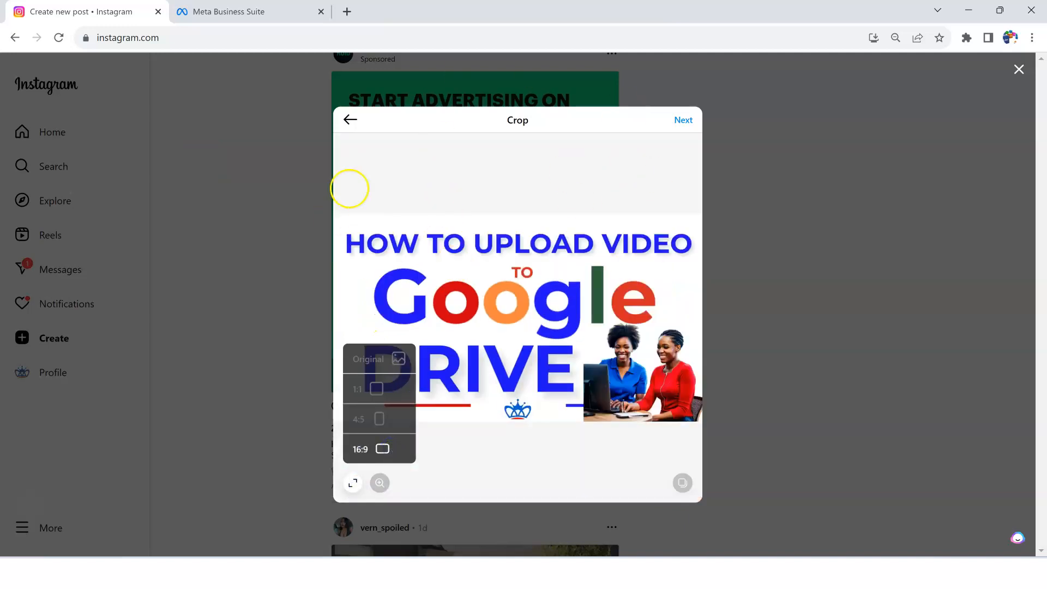
mouse_move(321, 198)
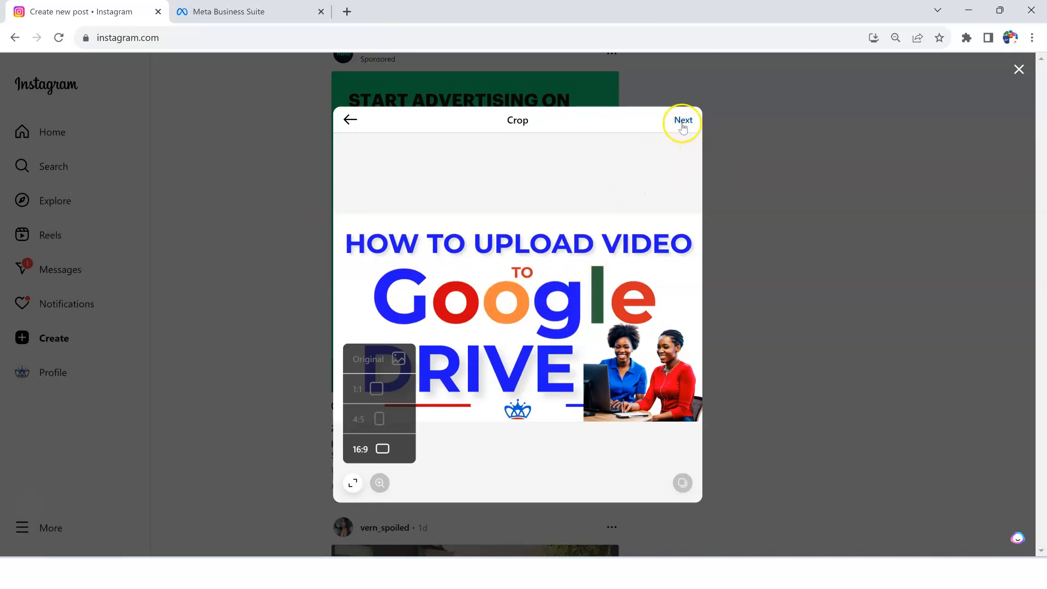
click(683, 120)
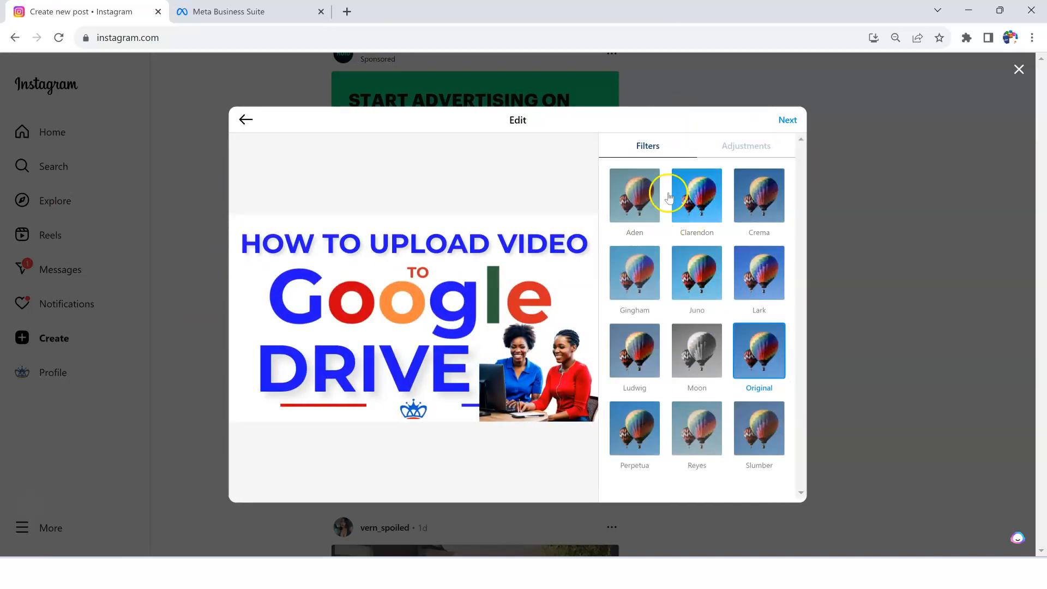
- Continue past filters to the caption step with no edits applied
click(787, 120)
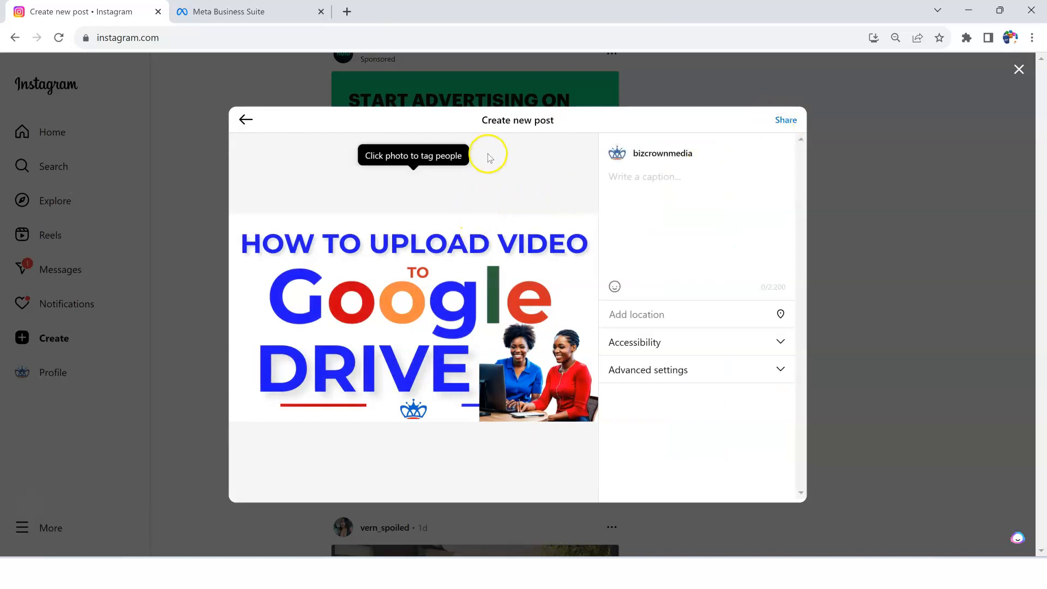
mouse_move(320, 169)
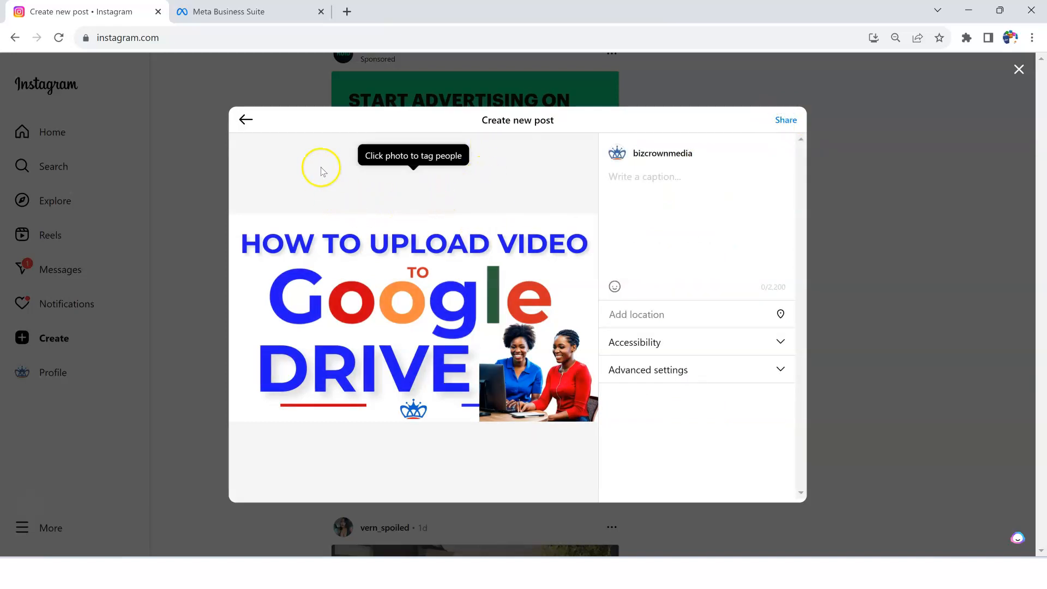
mouse_move(517, 161)
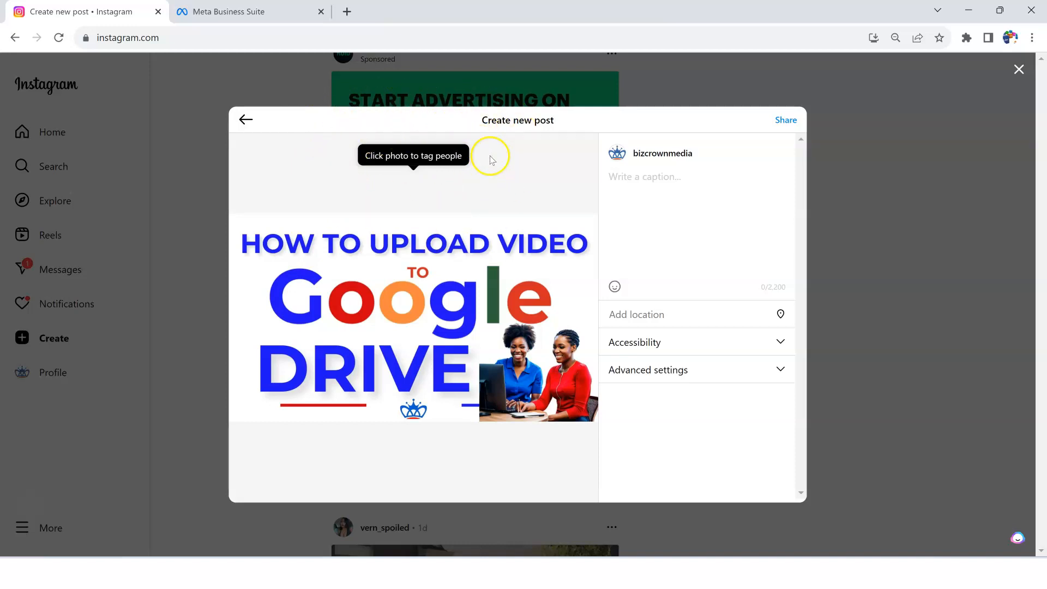
mouse_move(435, 111)
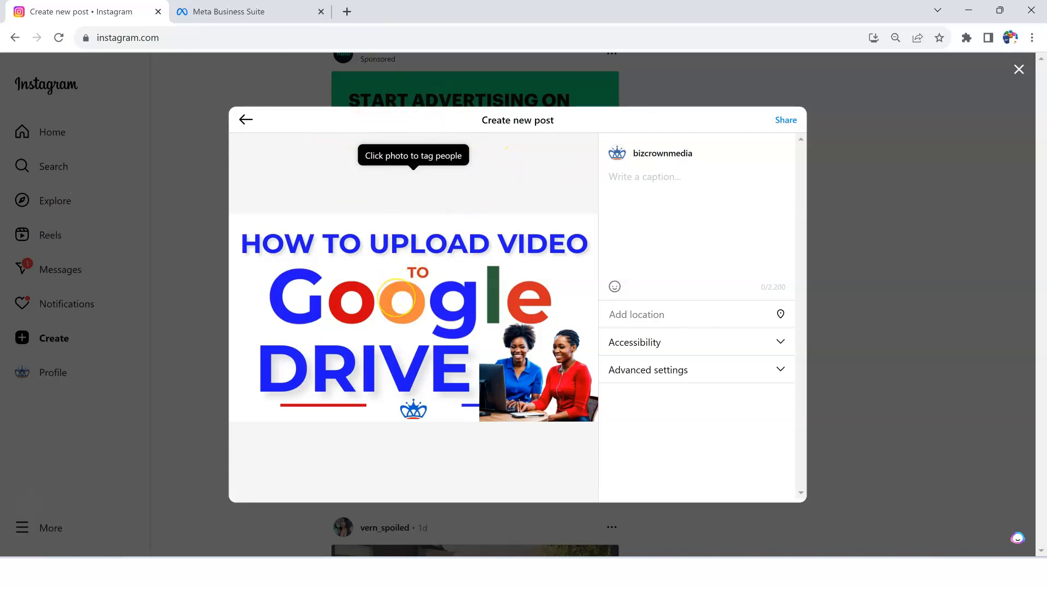
click(401, 297)
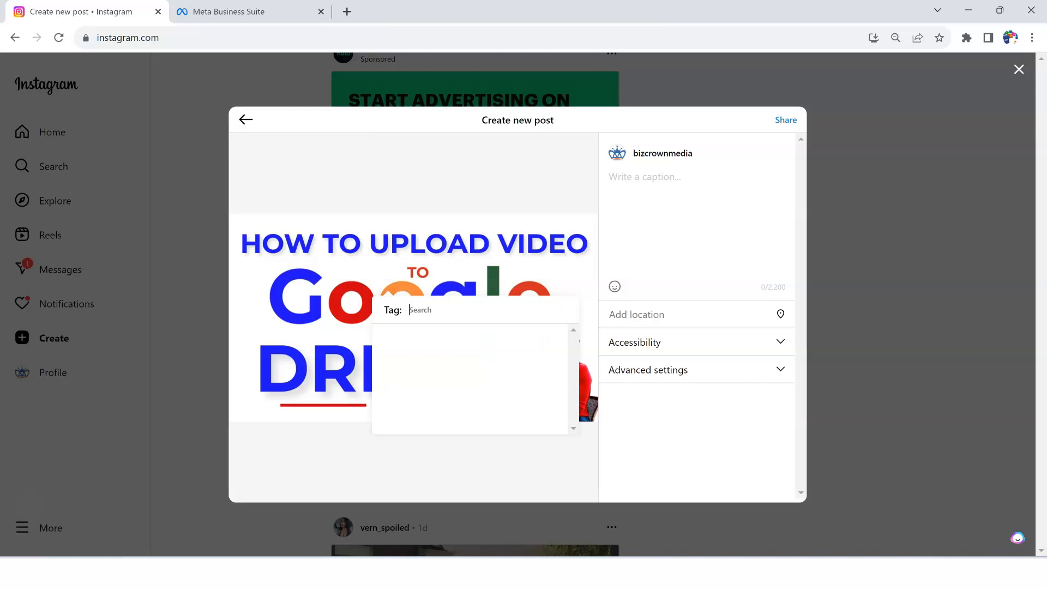
text(dr)
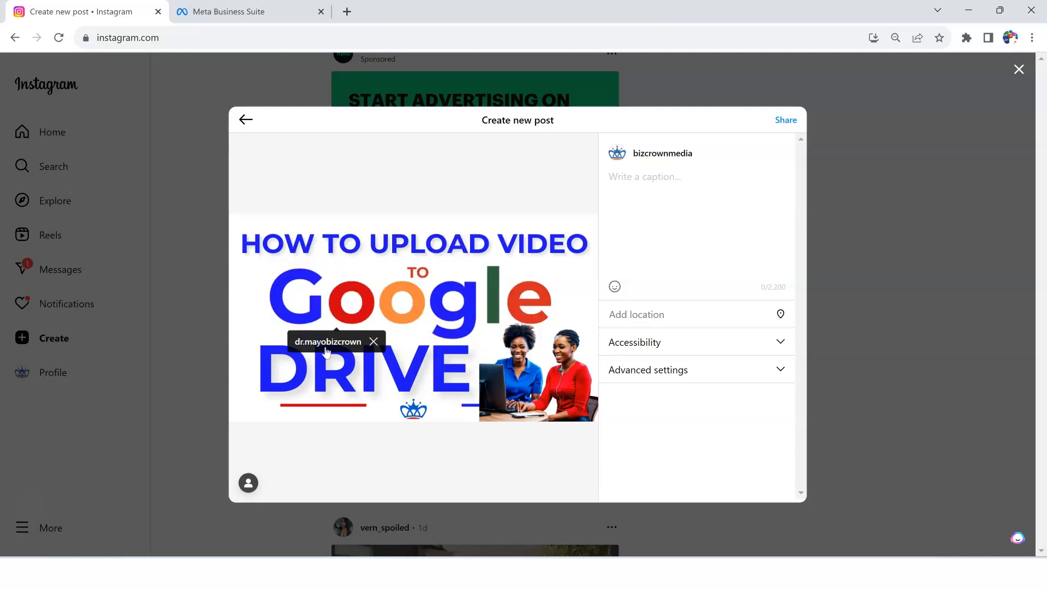
drag(327, 341, 525, 395)
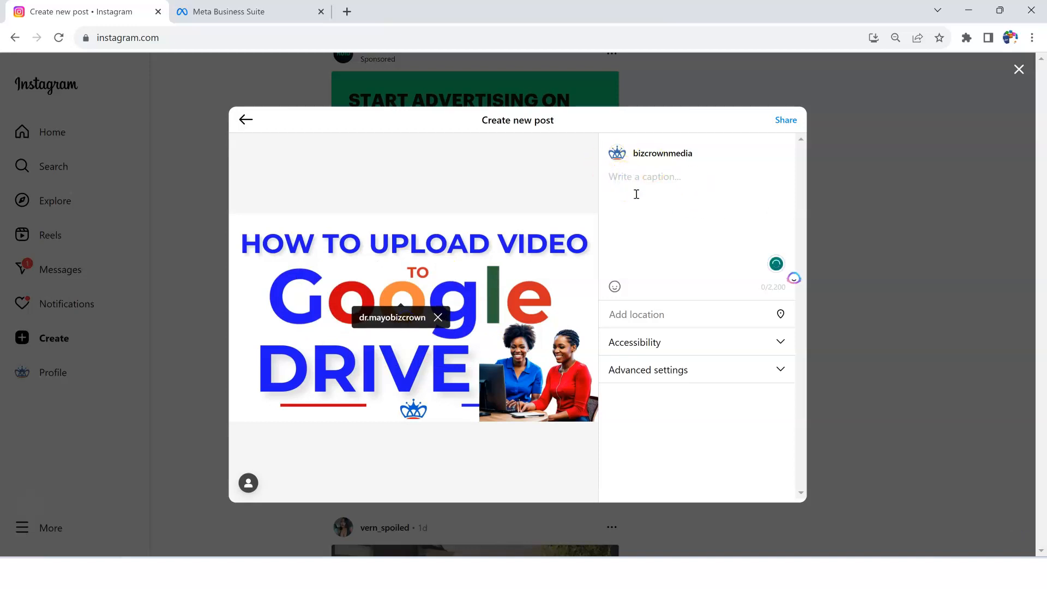
text(@dr)
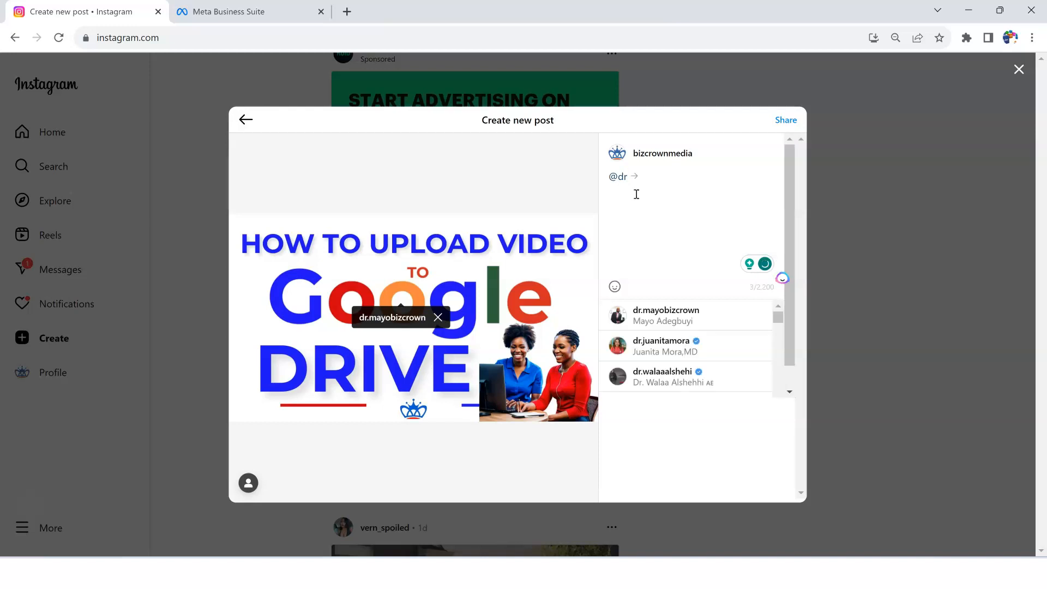
text(mayo)
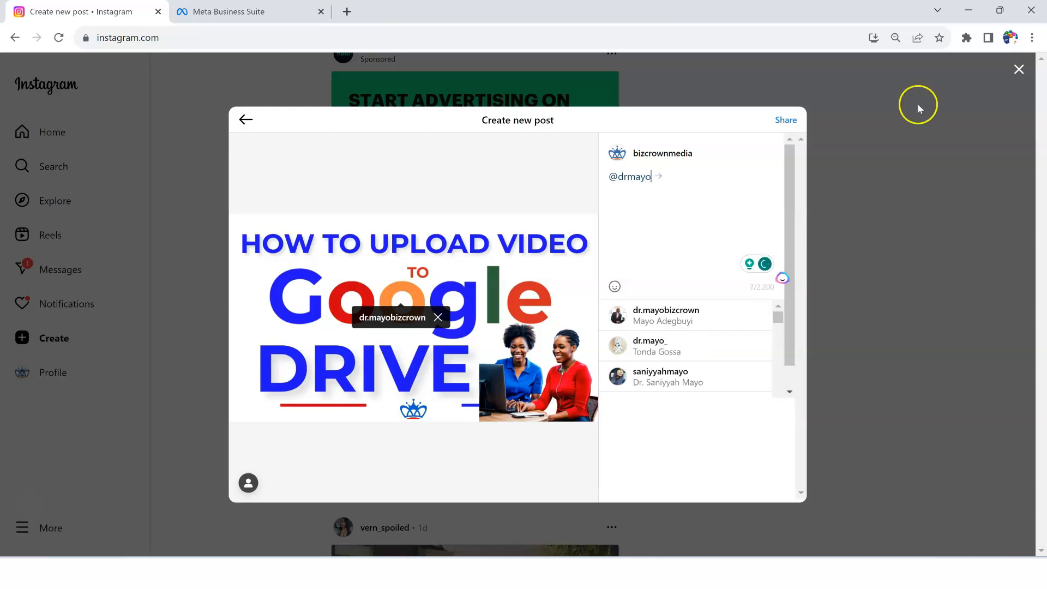
click(665, 314)
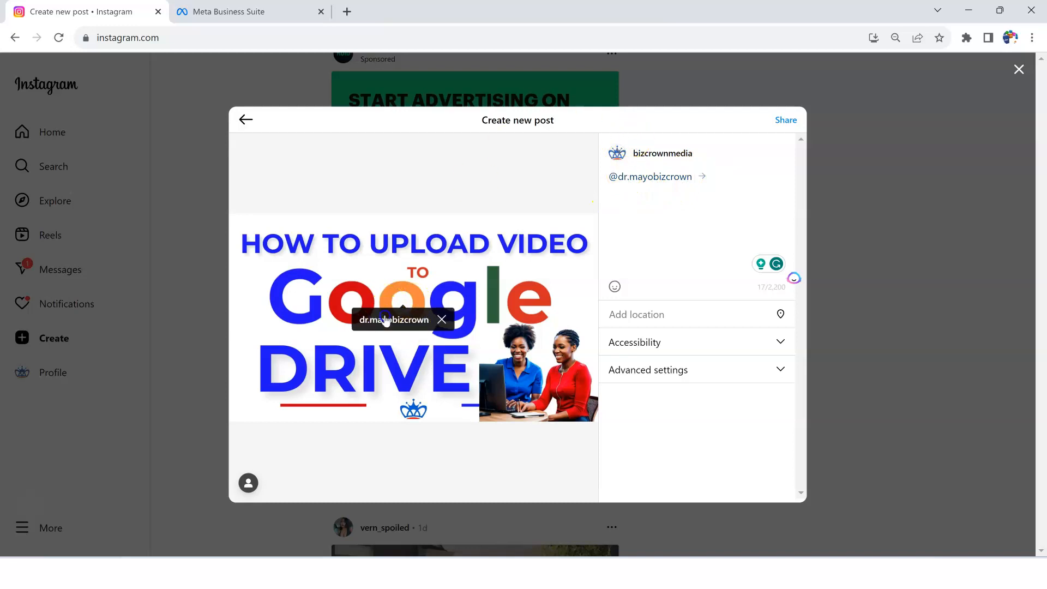
drag(403, 320, 332, 334)
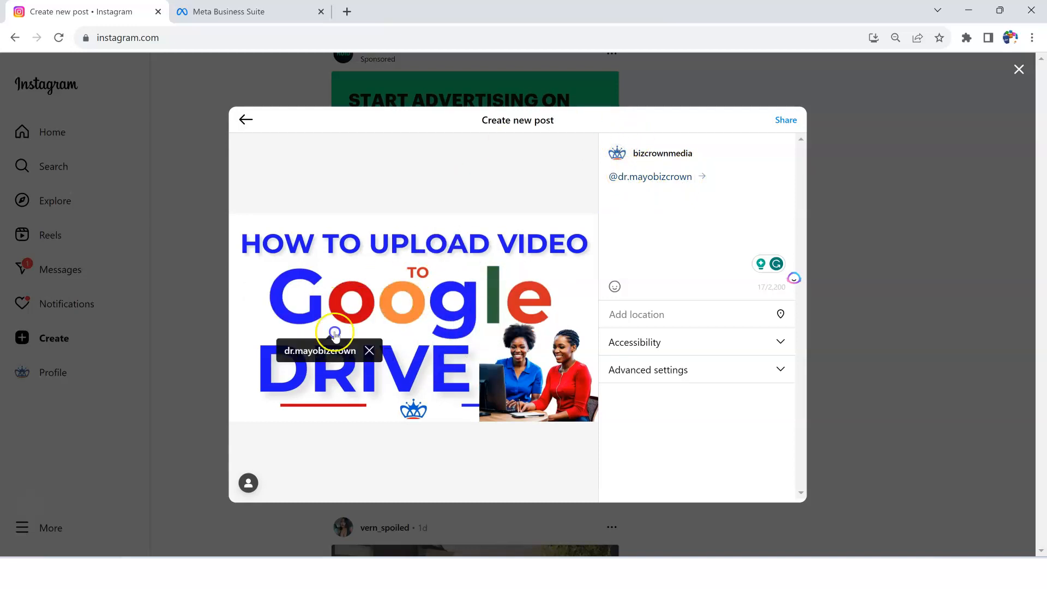
drag(334, 333, 511, 350)
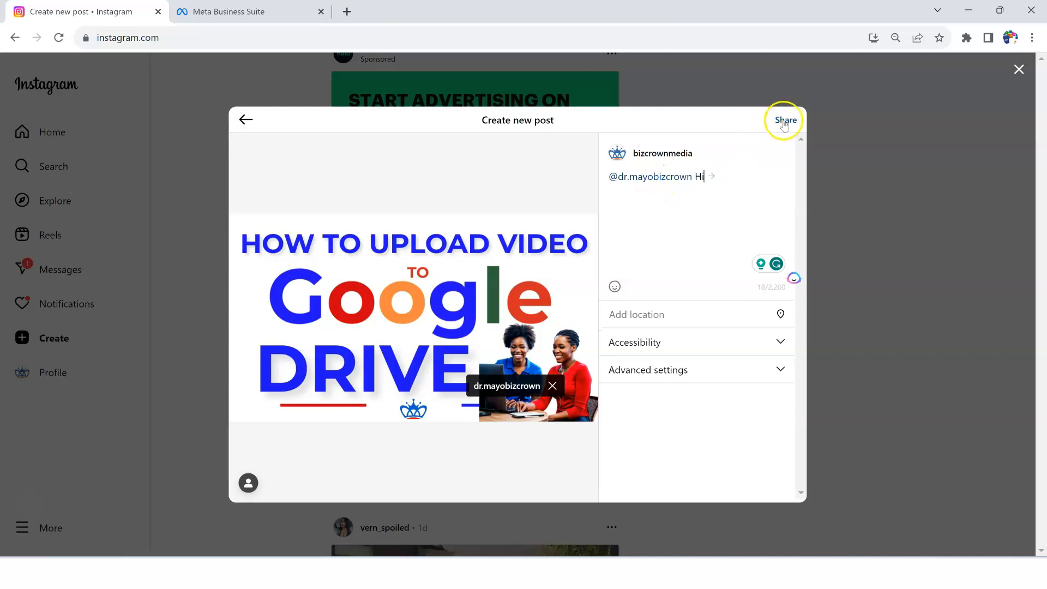
- Share the tagged Google Drive thumbnail post
click(786, 120)
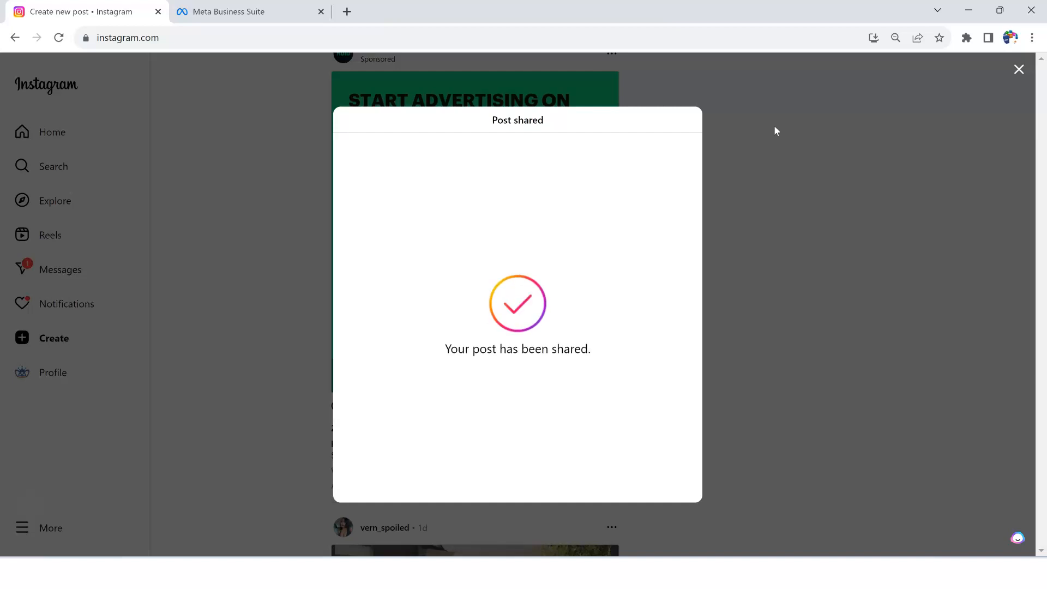
mouse_move(772, 133)
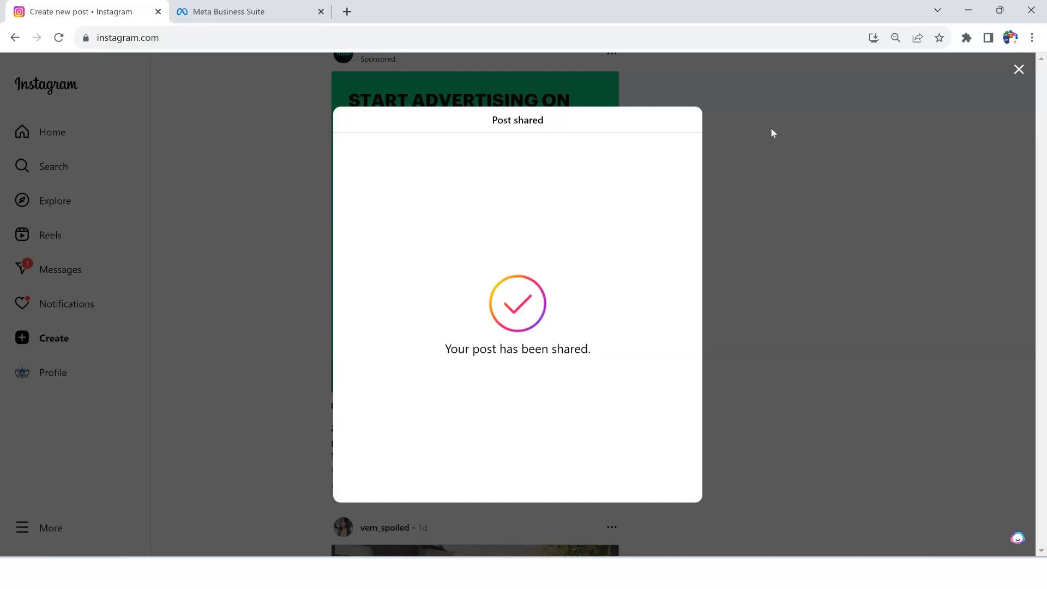